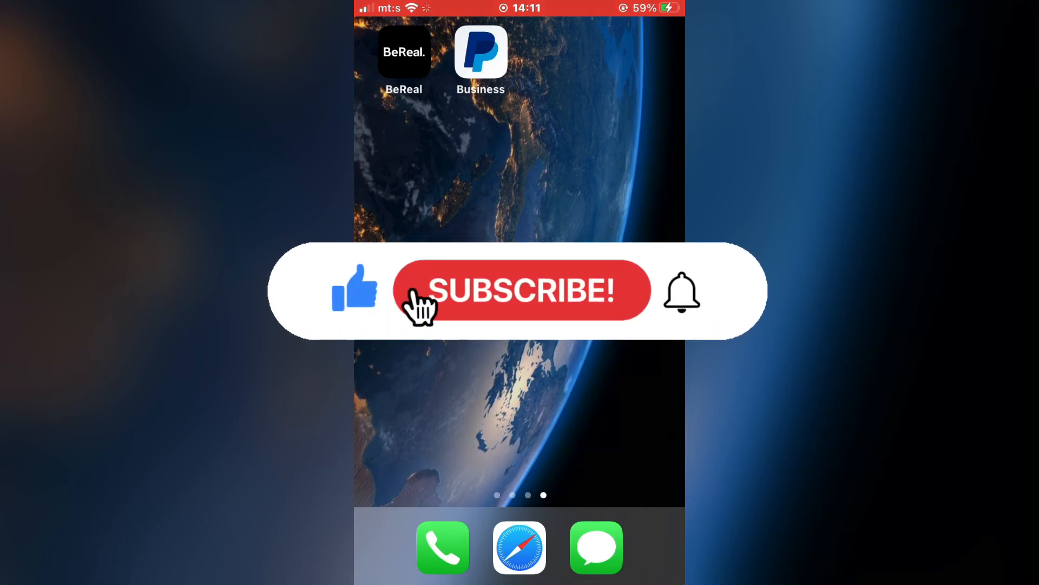
Launch PayPal Business and reach account Settings via the More tab.
click(522, 290)
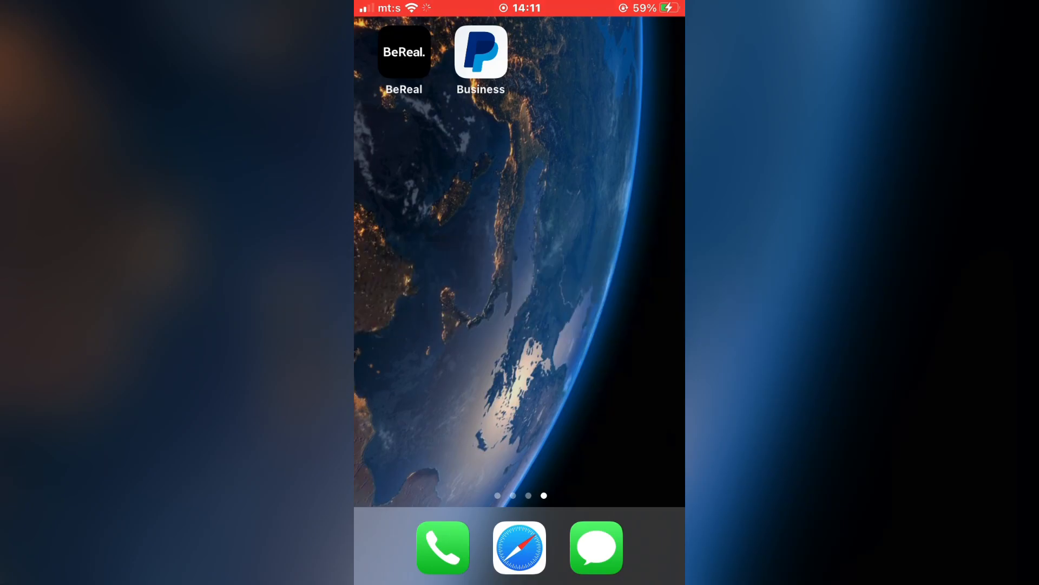
click(481, 52)
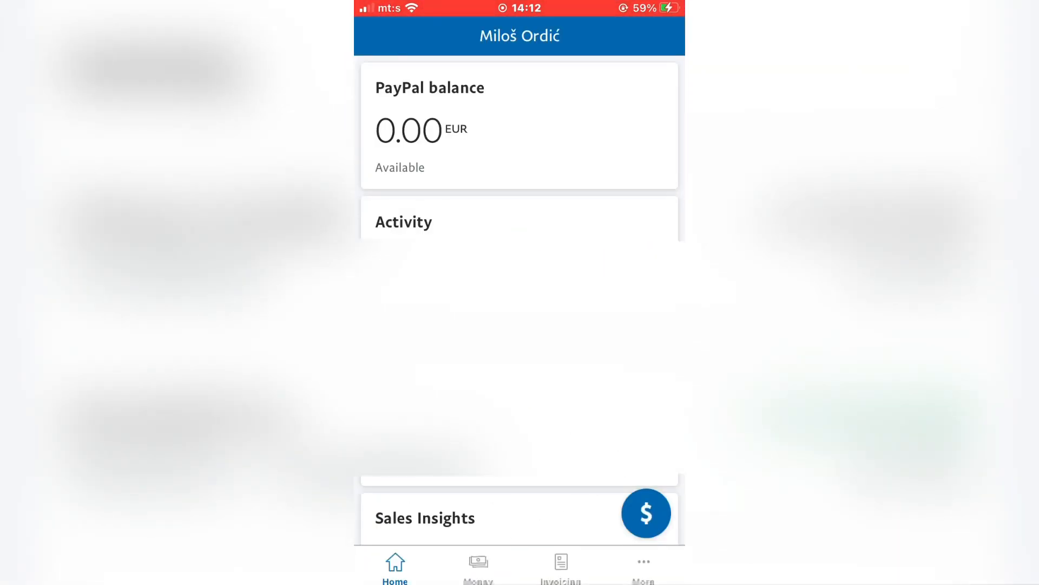
click(642, 563)
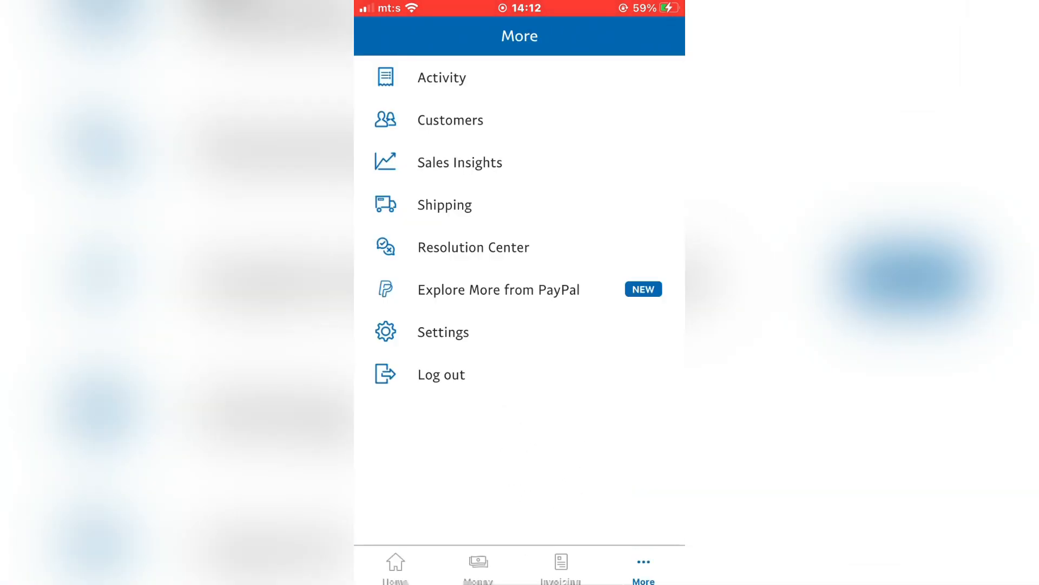
click(443, 332)
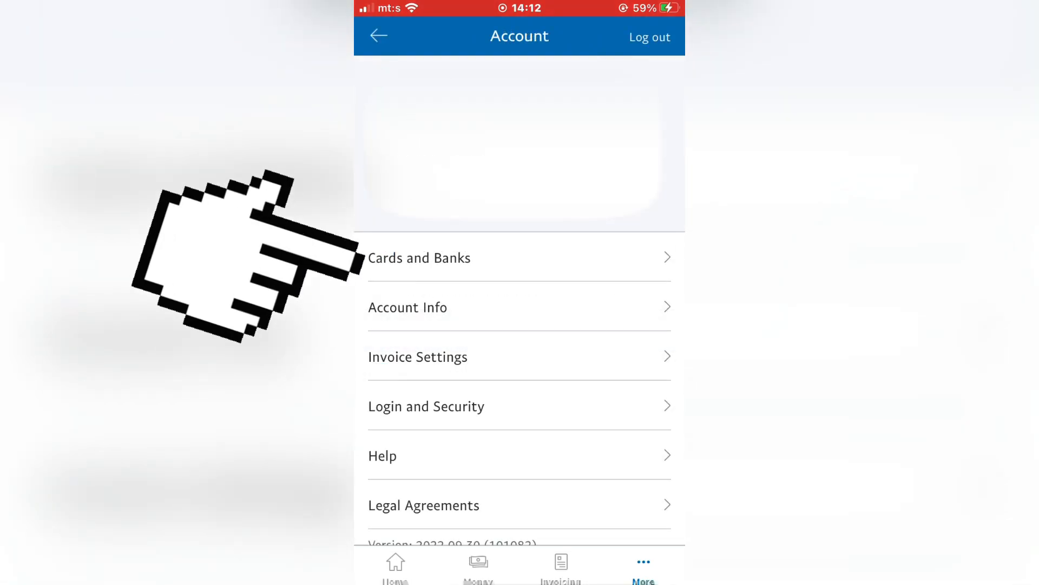
From Cards and Banks, start linking a new bank account or card.
click(419, 258)
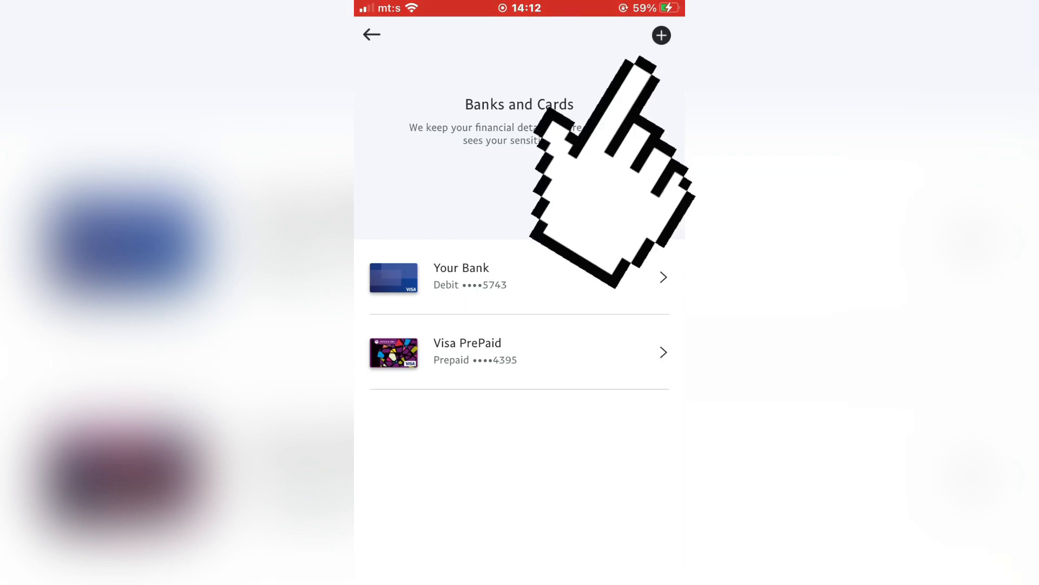
click(661, 35)
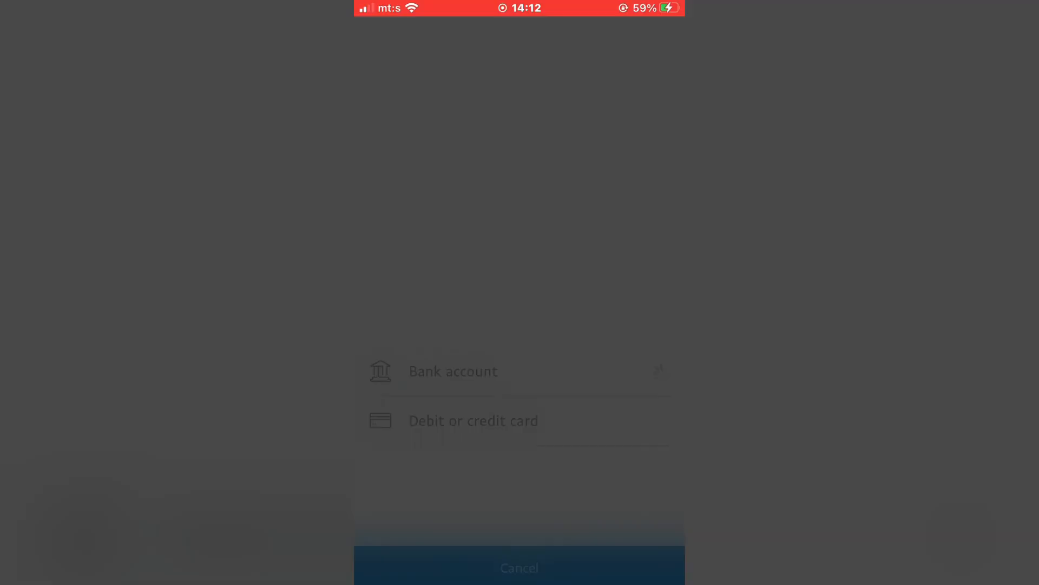
click(453, 371)
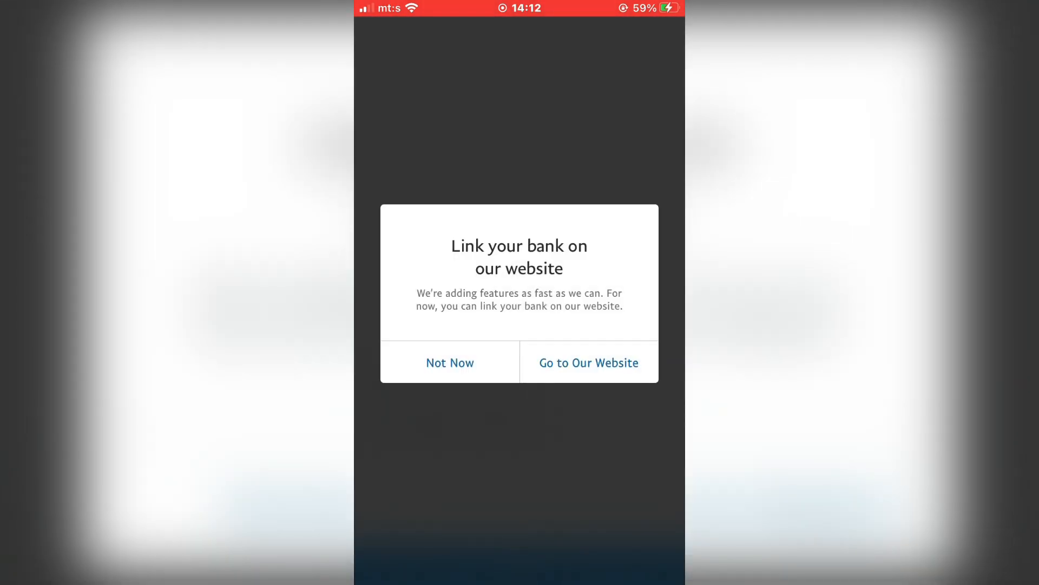
click(449, 362)
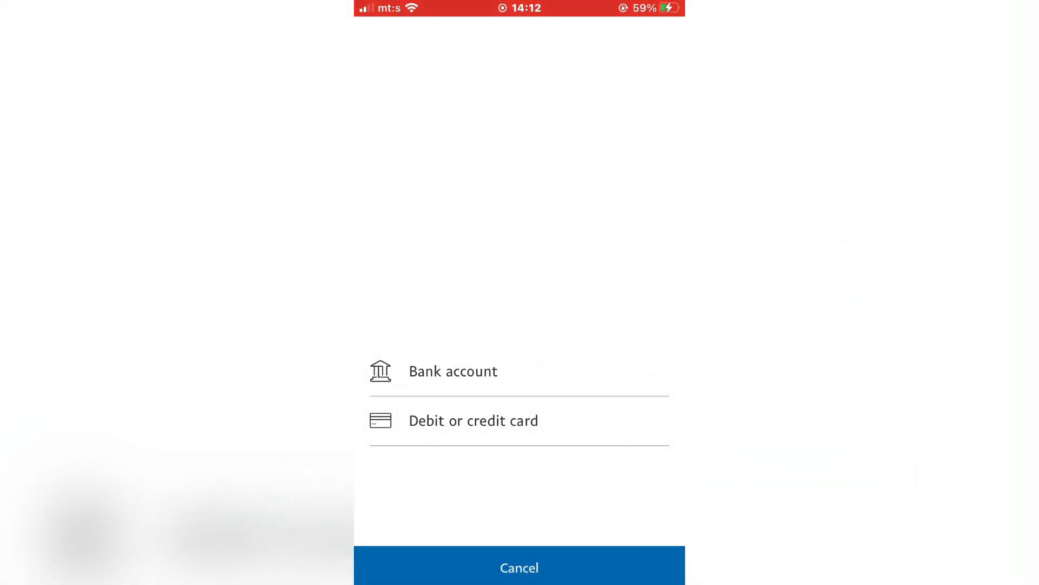
mouse_move(474, 420)
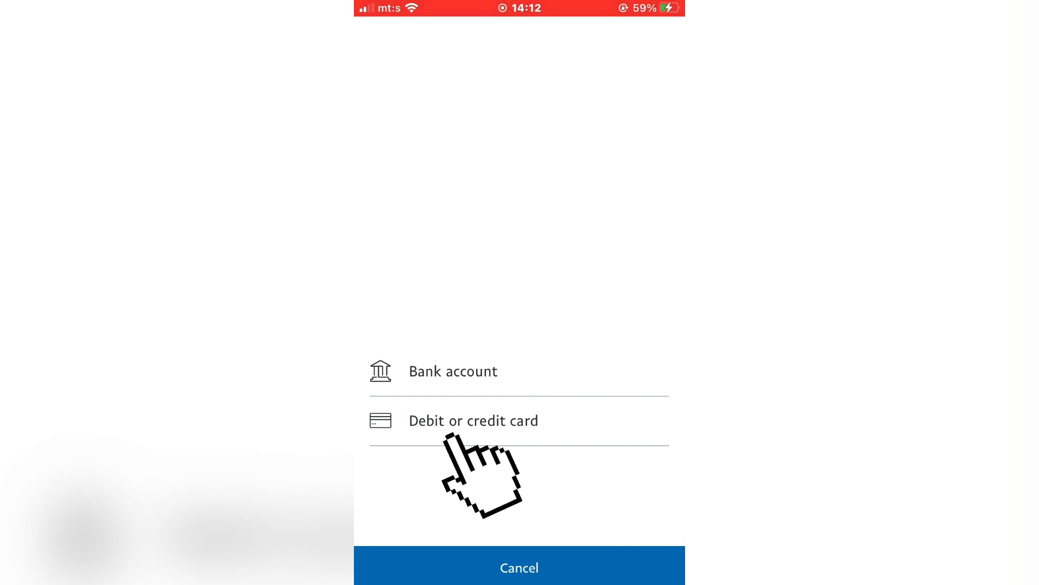
Choose Debit or credit card, select Visa, and ready the Card number field.
click(474, 420)
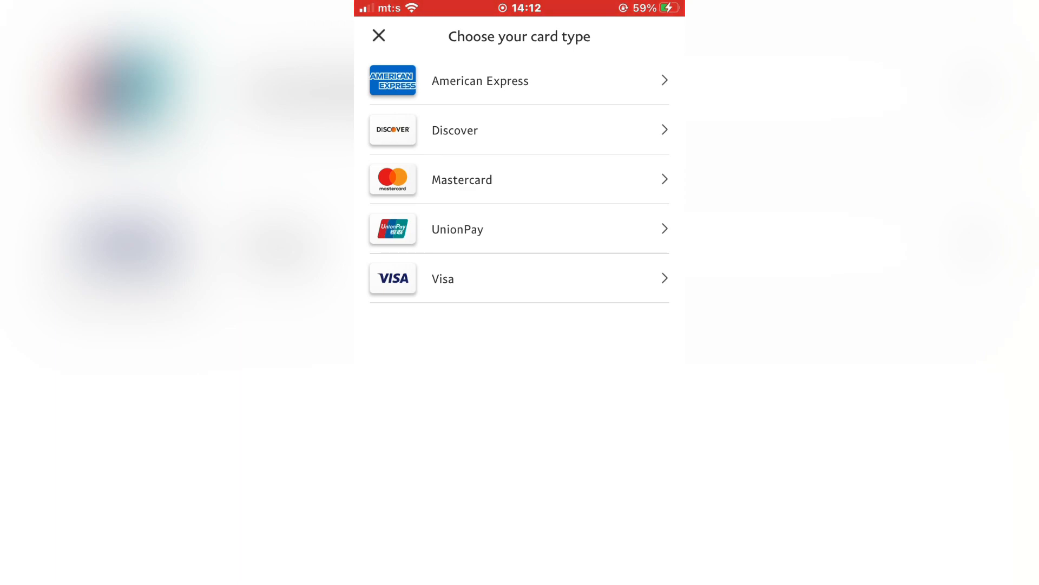
click(519, 279)
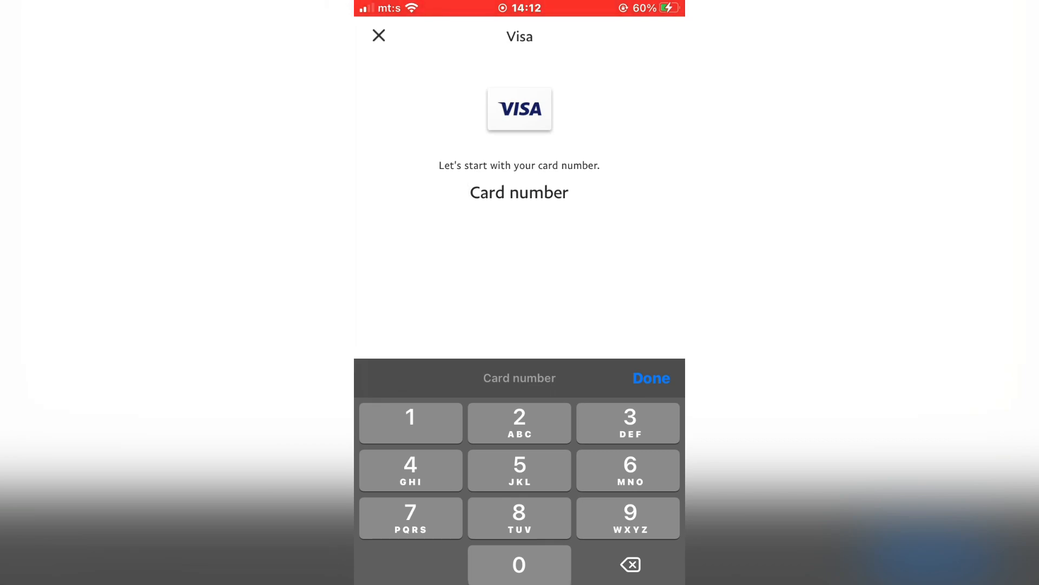
click(518, 193)
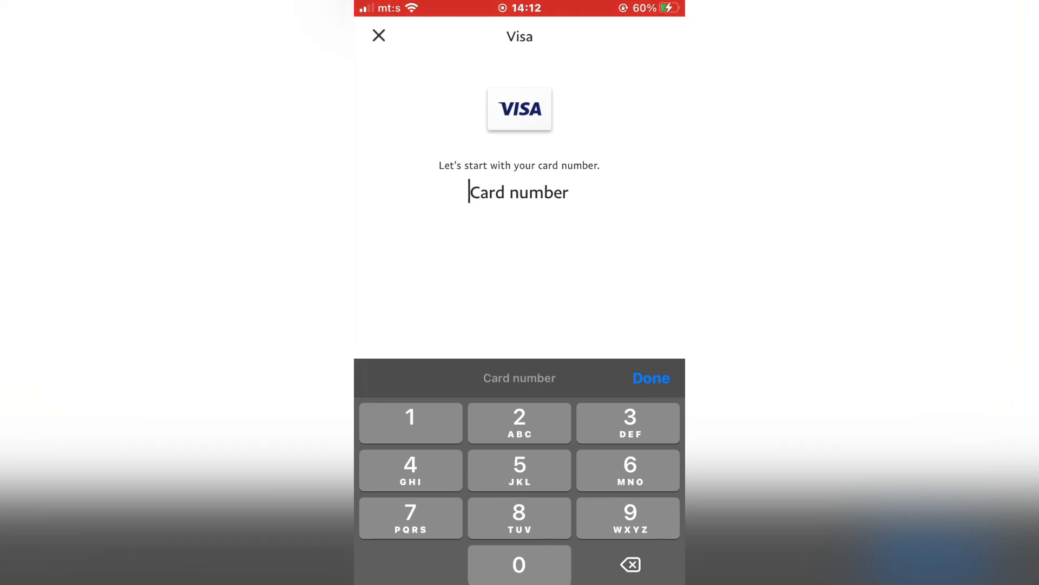